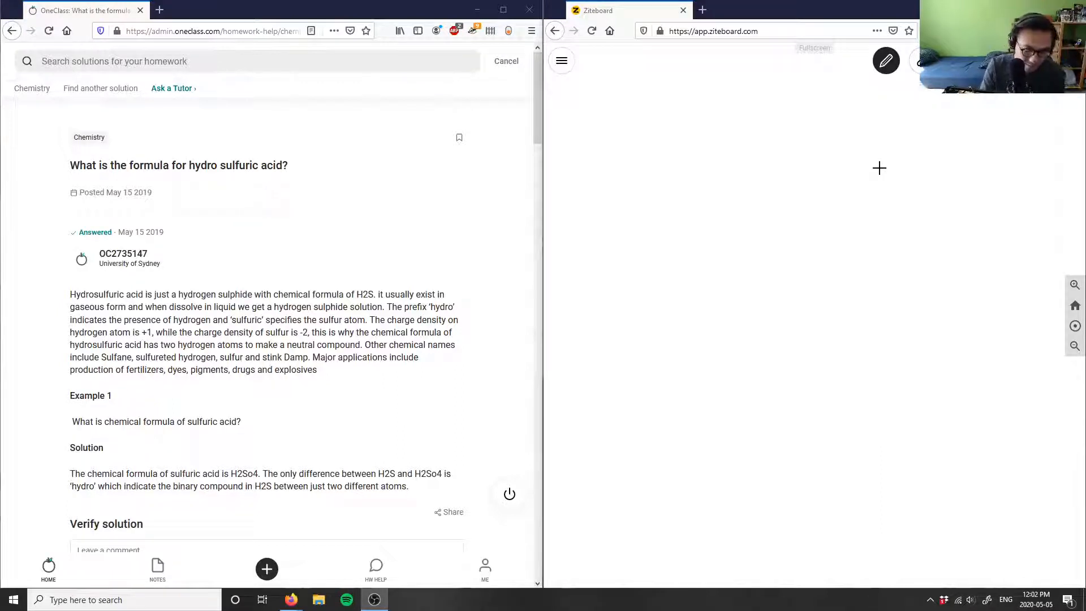
mouse_move(582, 146)
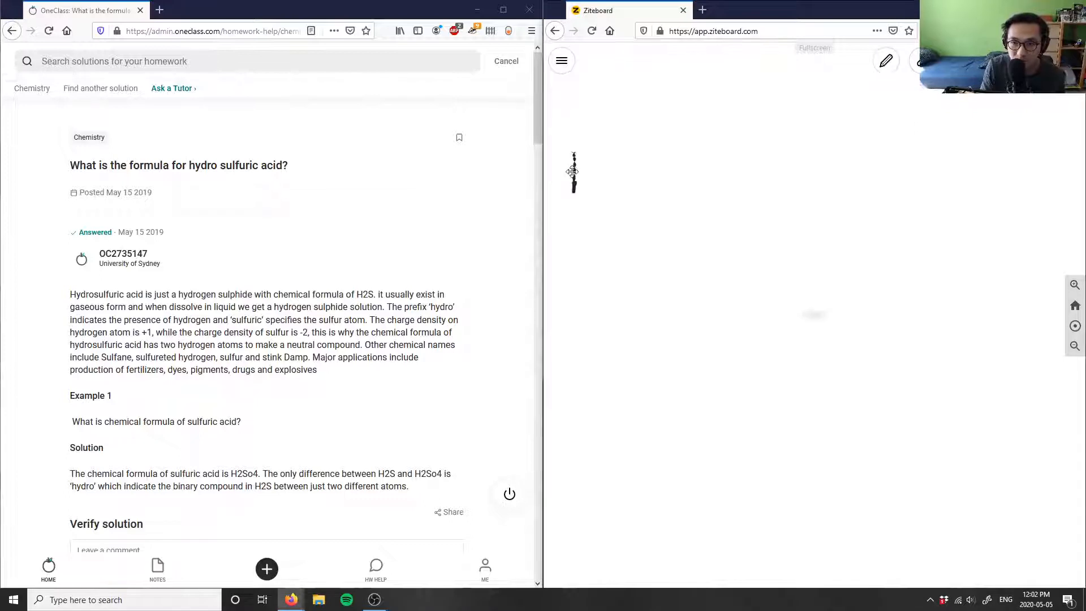
Handwrite '1) Formula for hydro' along the top of the whiteboard
drag(574, 170, 574, 264)
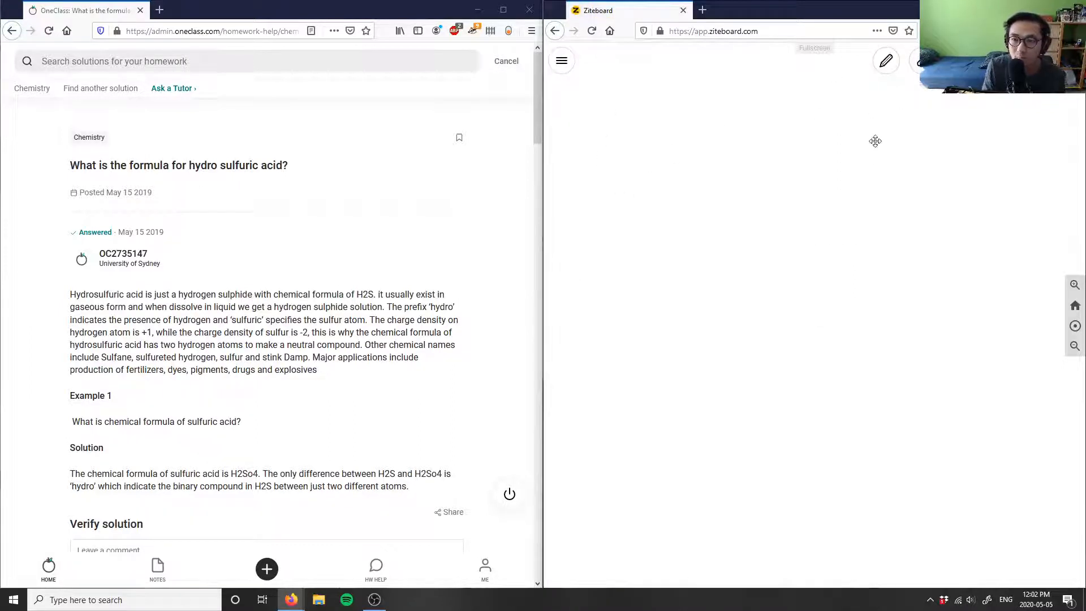
drag(573, 142, 597, 174)
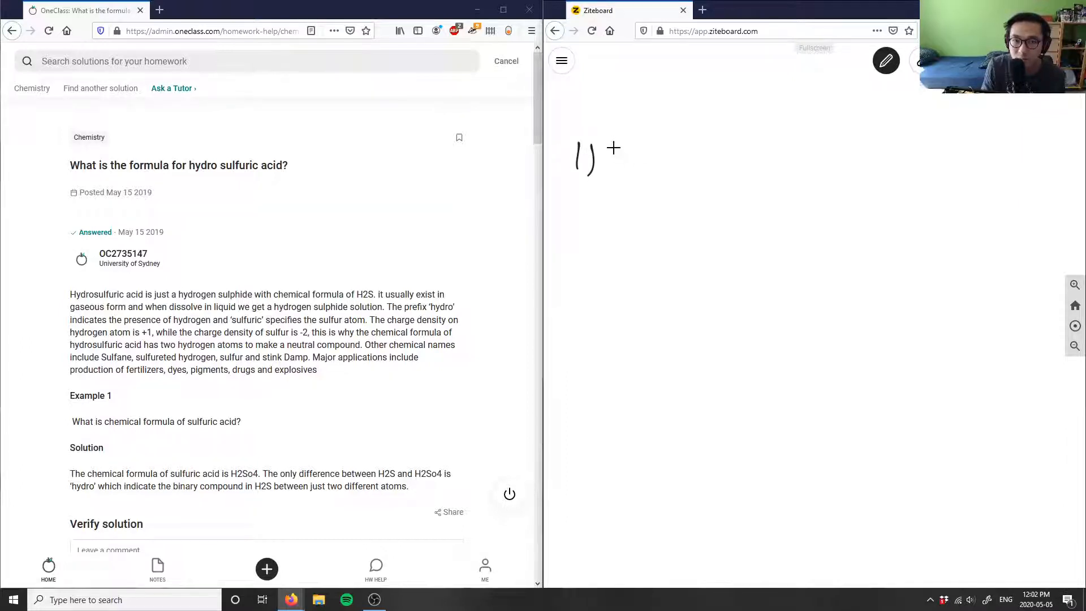
drag(606, 167, 676, 167)
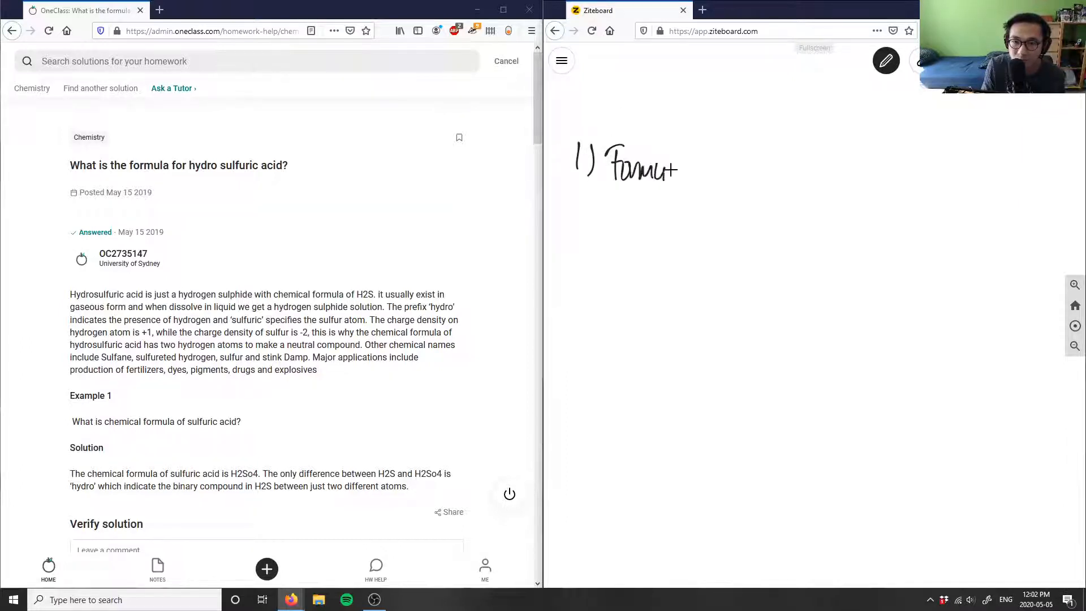
drag(665, 166, 755, 160)
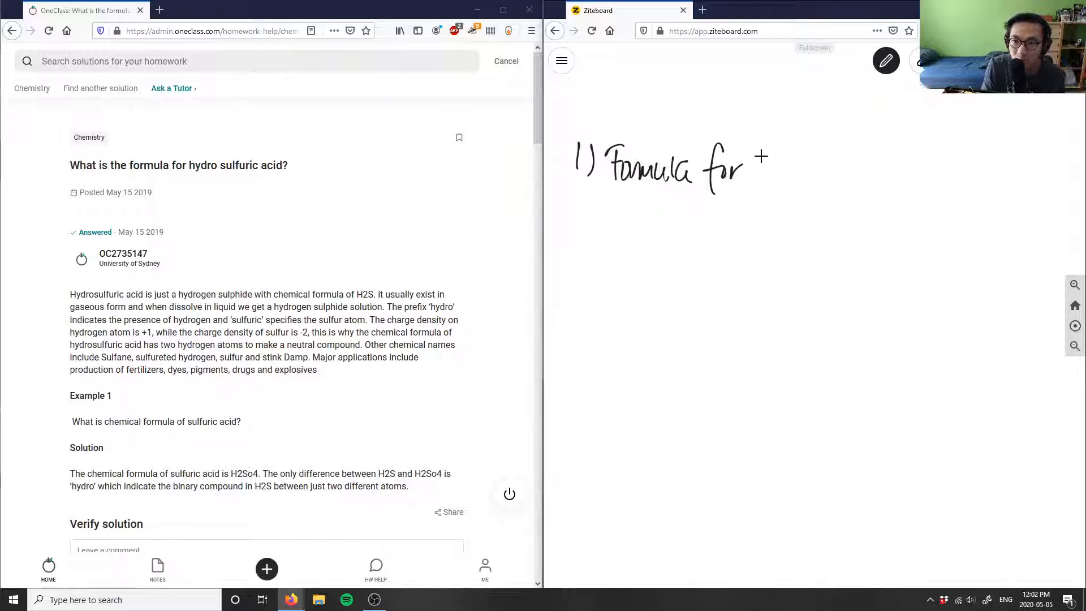
drag(761, 167, 810, 173)
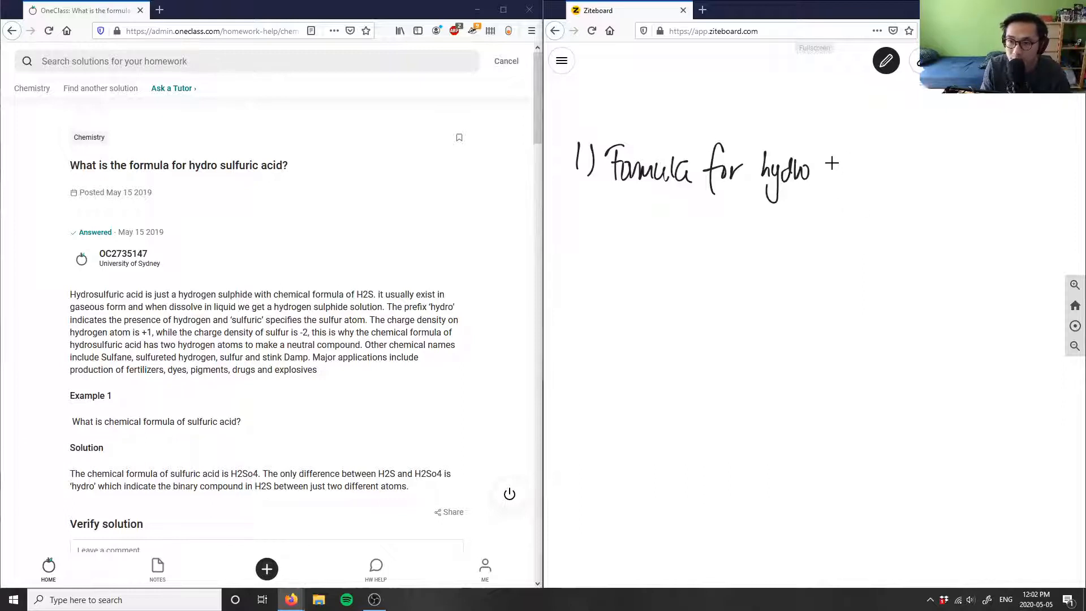
Finish the question with 'sulfuric acid?' and switch the pen colour to blue
drag(821, 170, 863, 173)
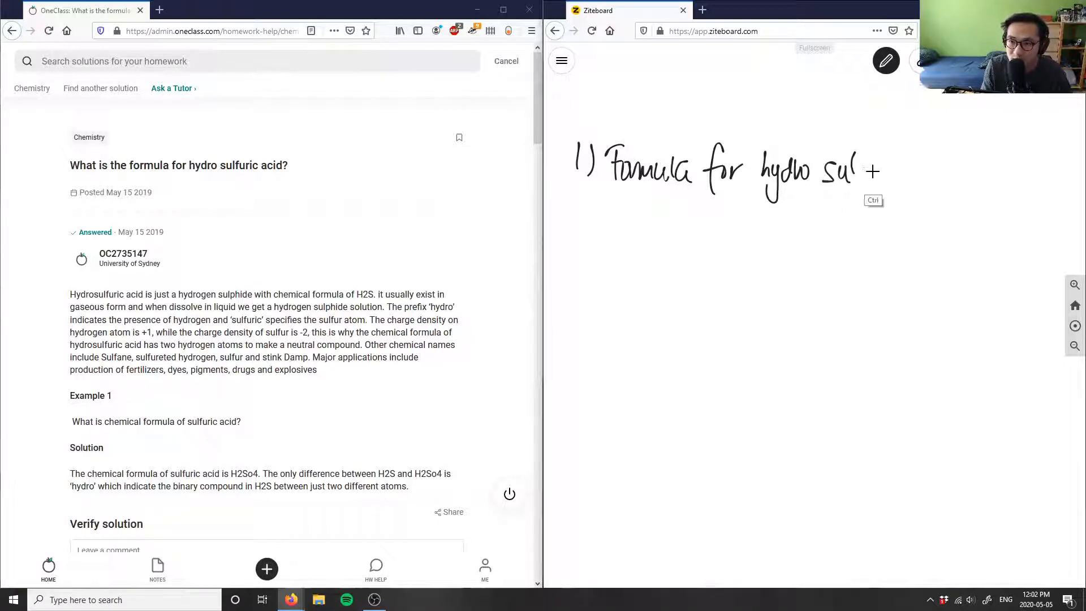
drag(859, 173, 900, 173)
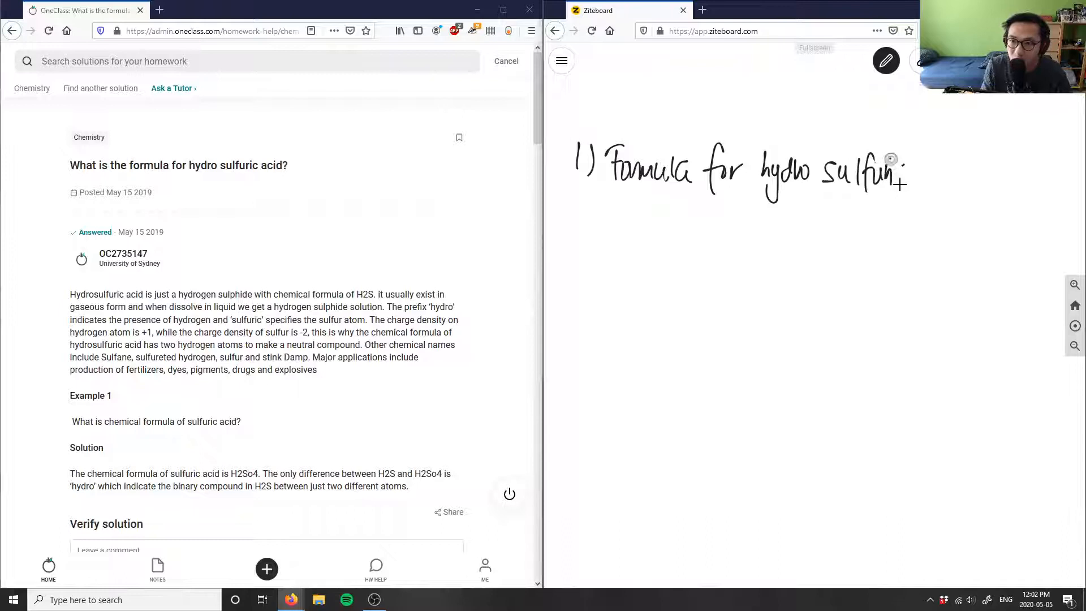
drag(894, 177, 998, 177)
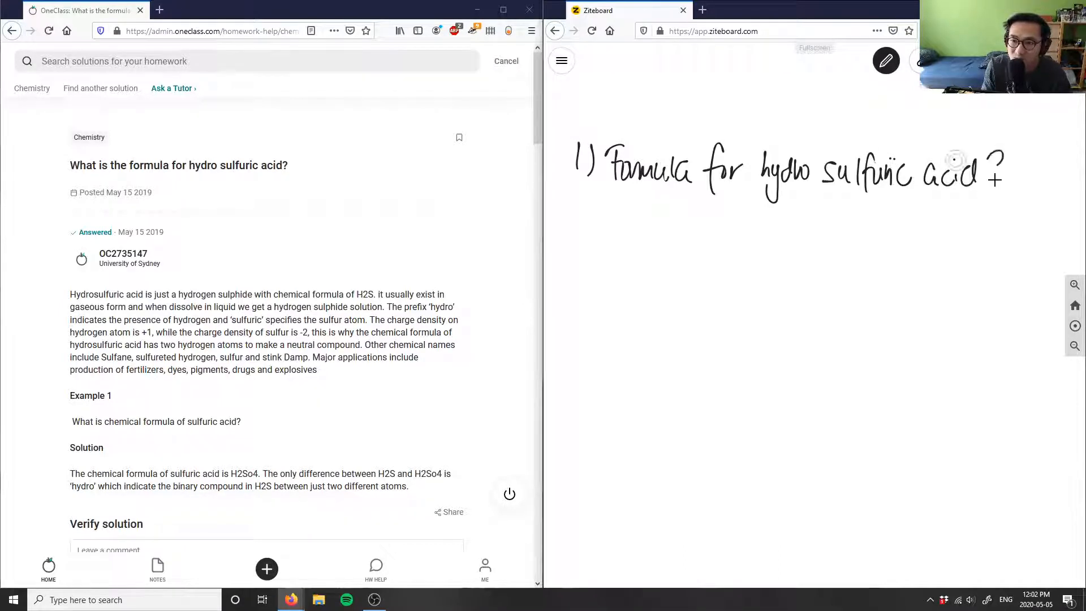
click(1012, 169)
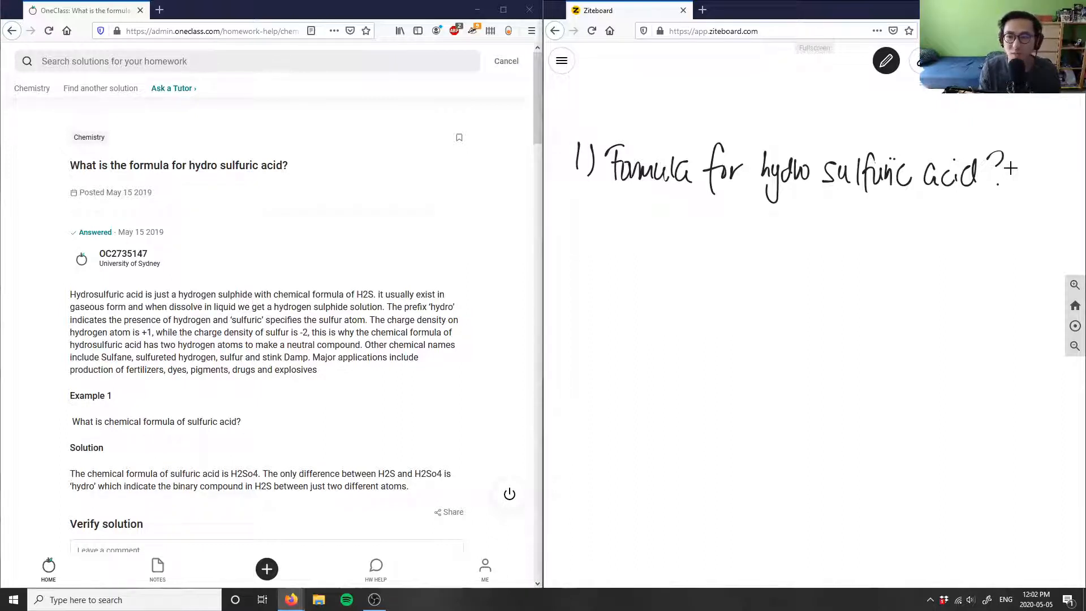
click(886, 61)
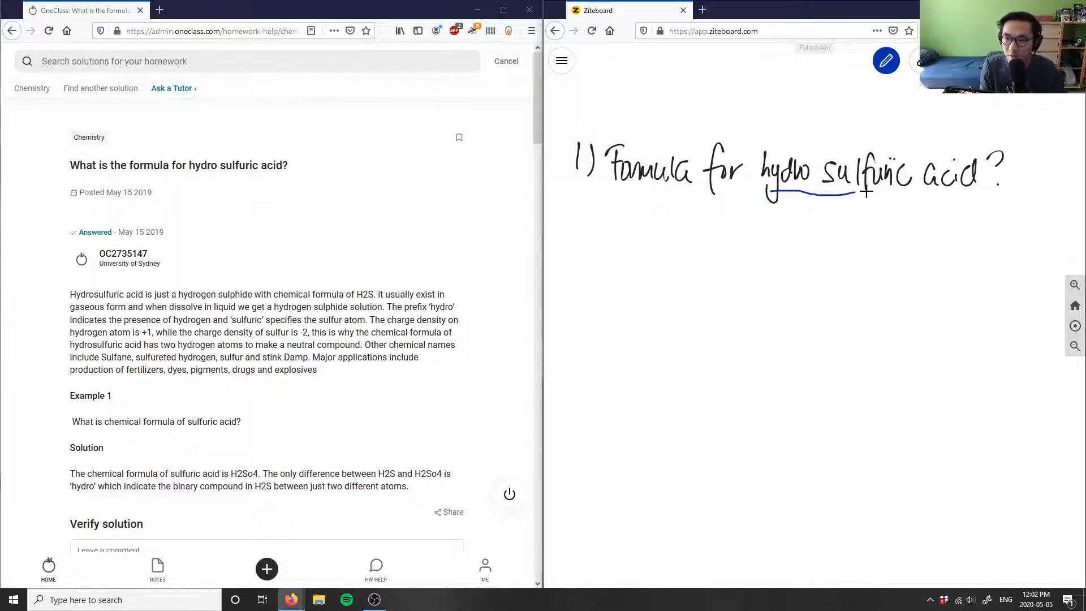
Underline 'hydro sulfuric acid' in blue and write 'Sulfuric Acid' as the first sub-point
drag(782, 189, 969, 185)
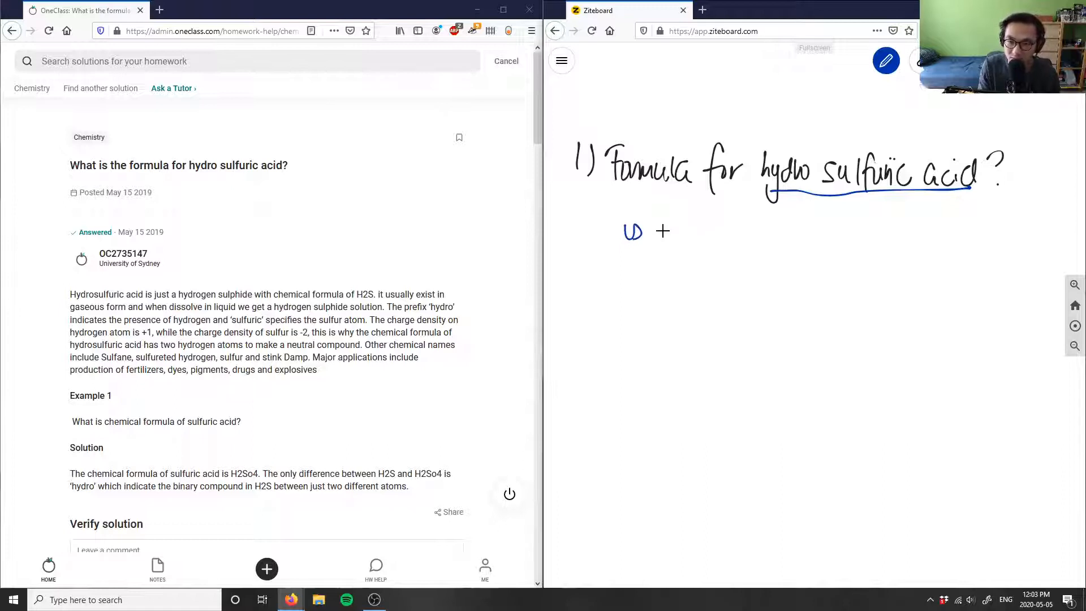
drag(655, 242, 721, 246)
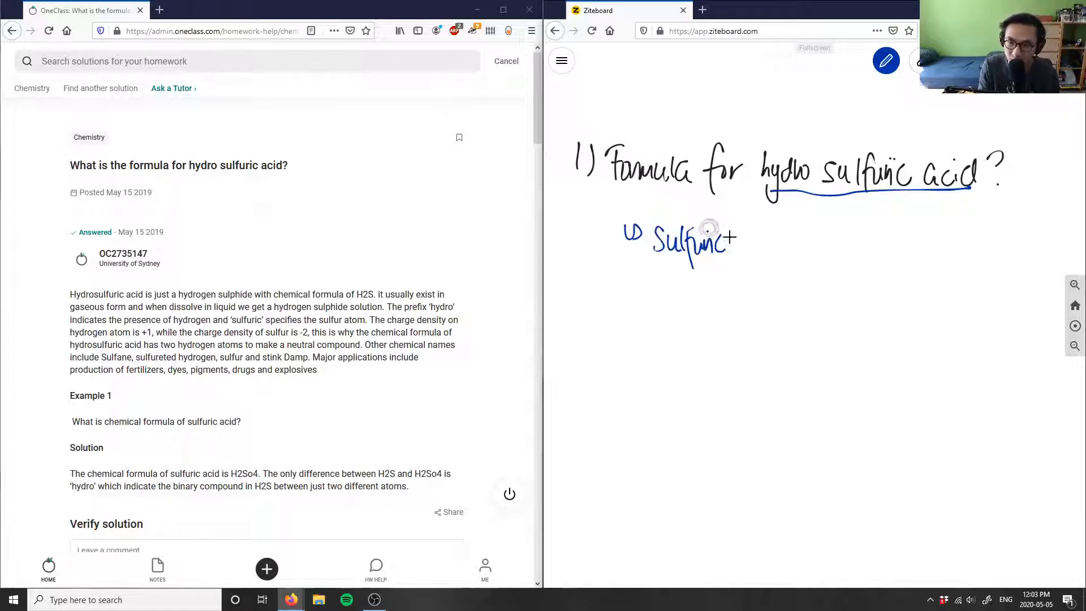
drag(744, 242, 786, 249)
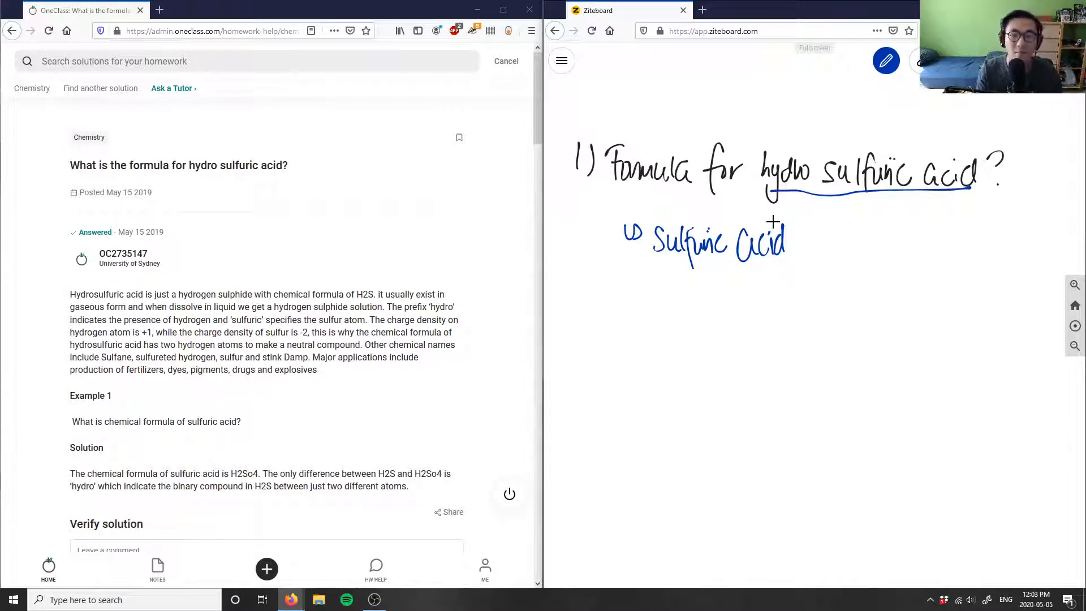
mouse_move(638, 283)
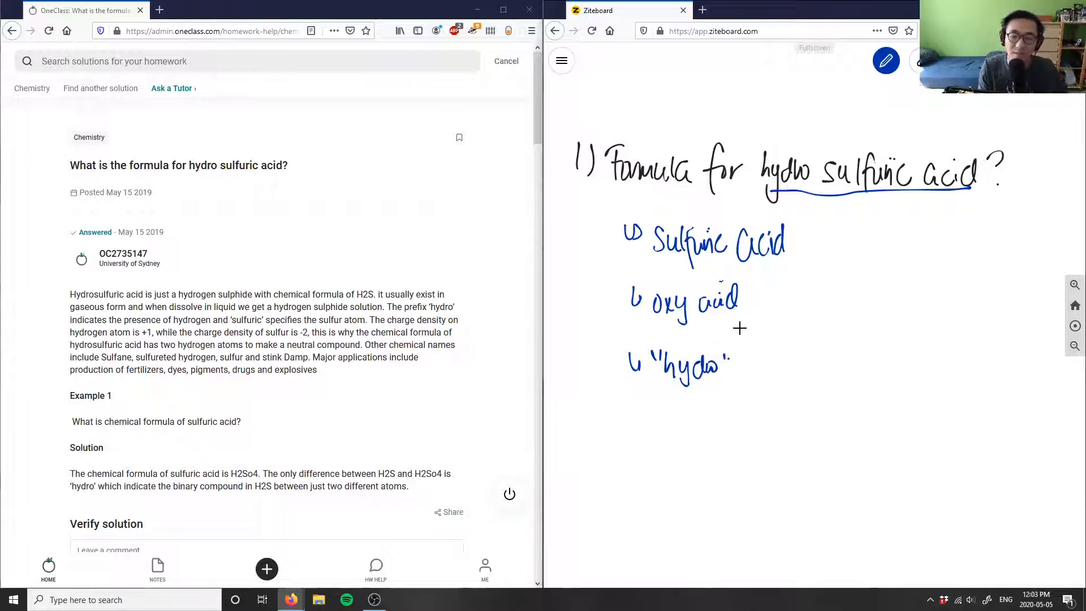
key(ctrl+z)
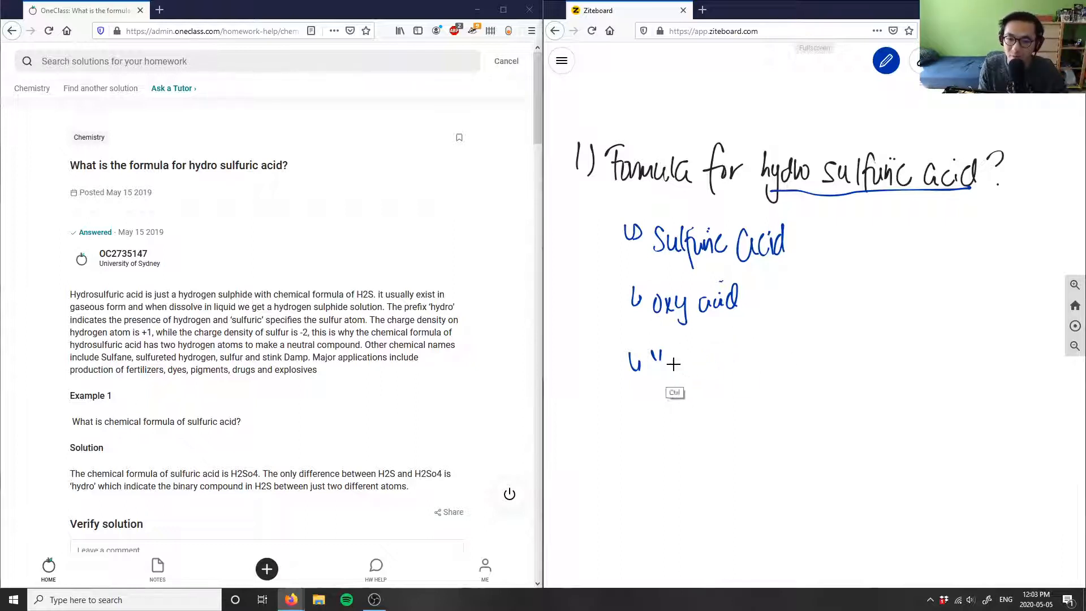
Write '"hydro" reserved for binary acids' and switch the pen colour to red
text(hydro)
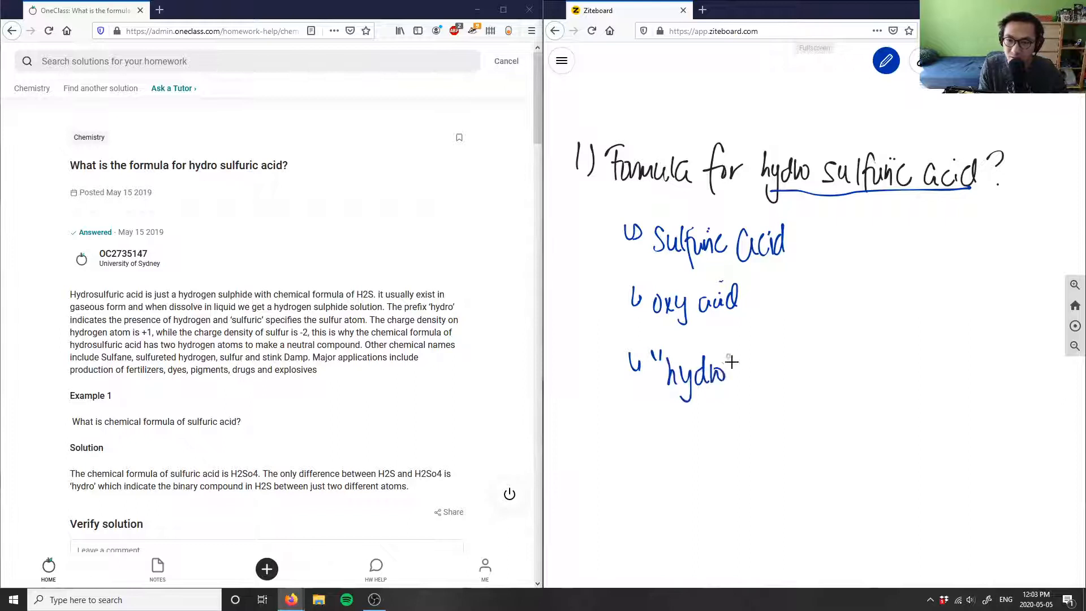
drag(751, 374, 786, 378)
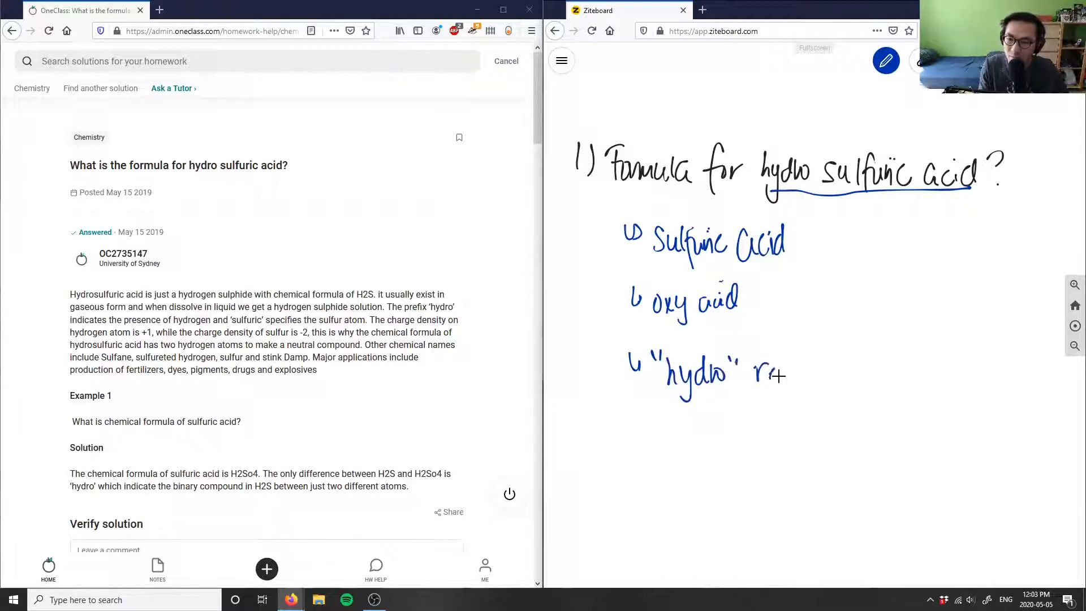
drag(755, 371, 859, 371)
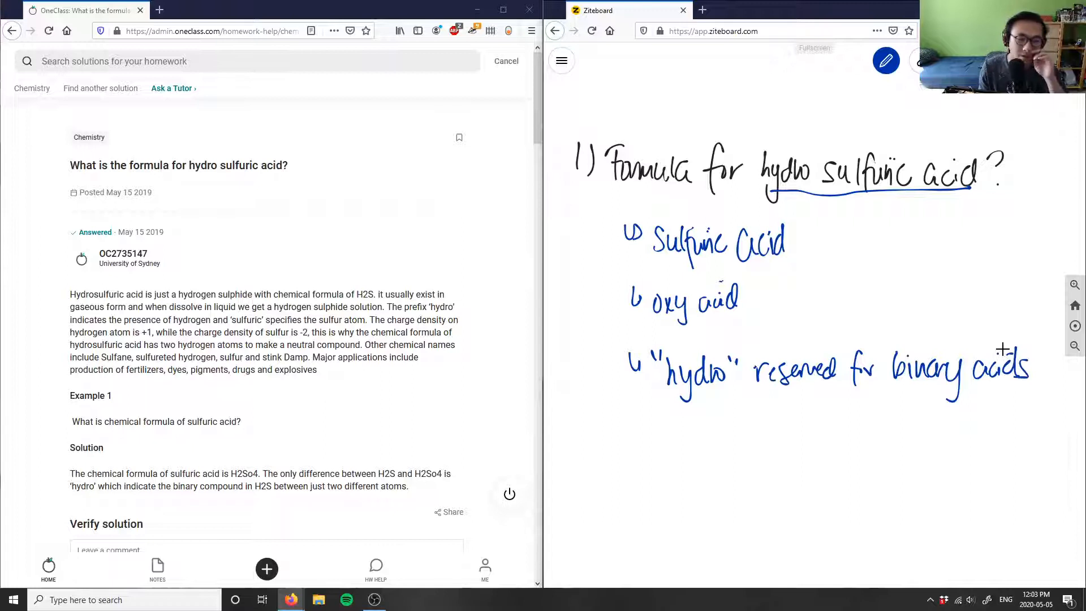
click(886, 61)
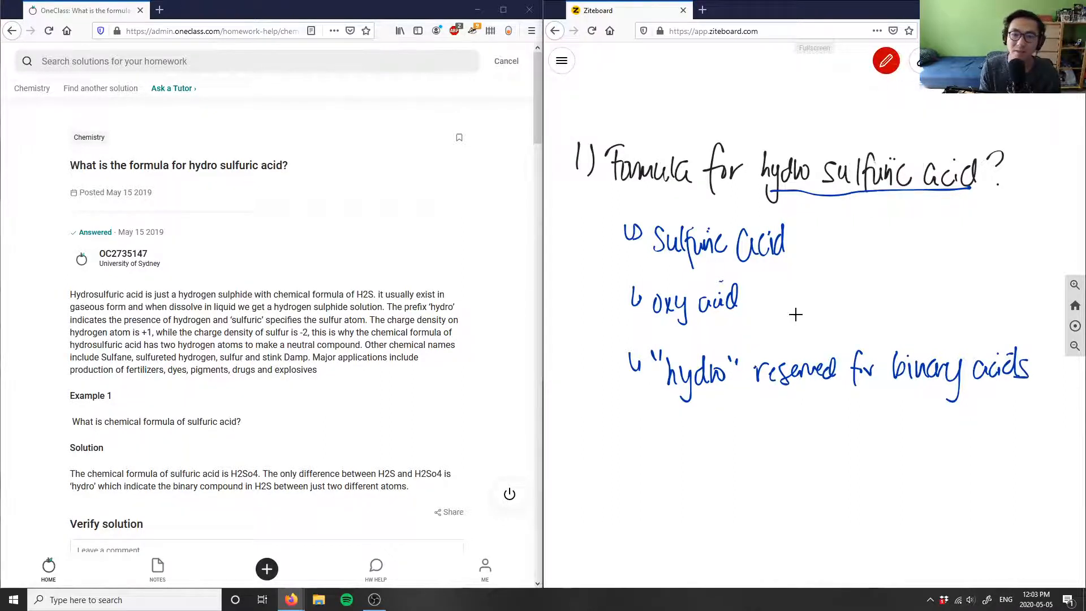
mouse_move(701, 411)
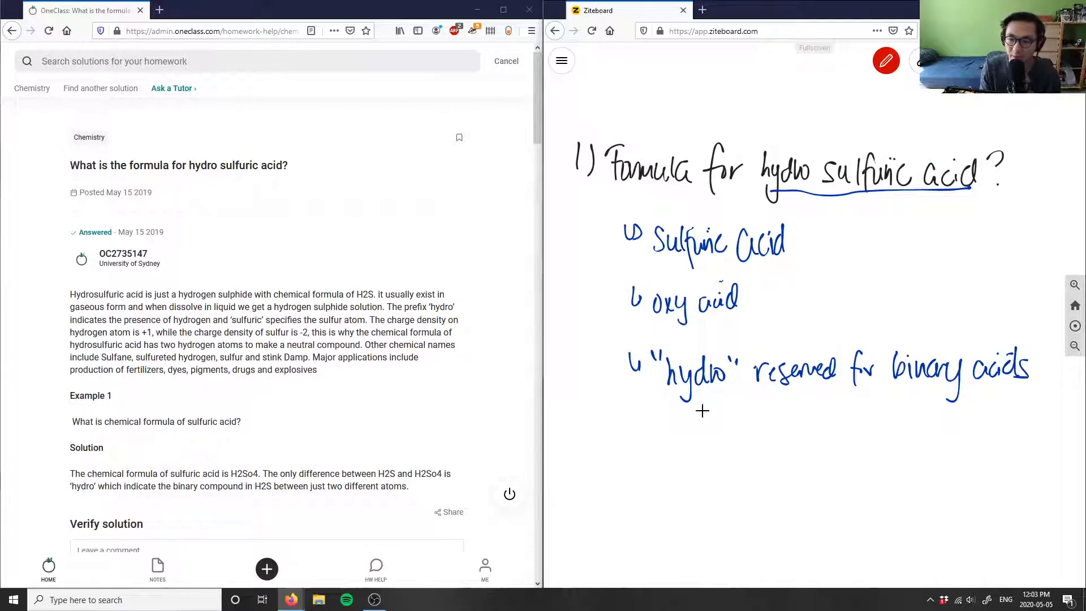
Write the red example 'HCl (aq): hydrochloric acid' under the binary acids note
drag(741, 427, 779, 430)
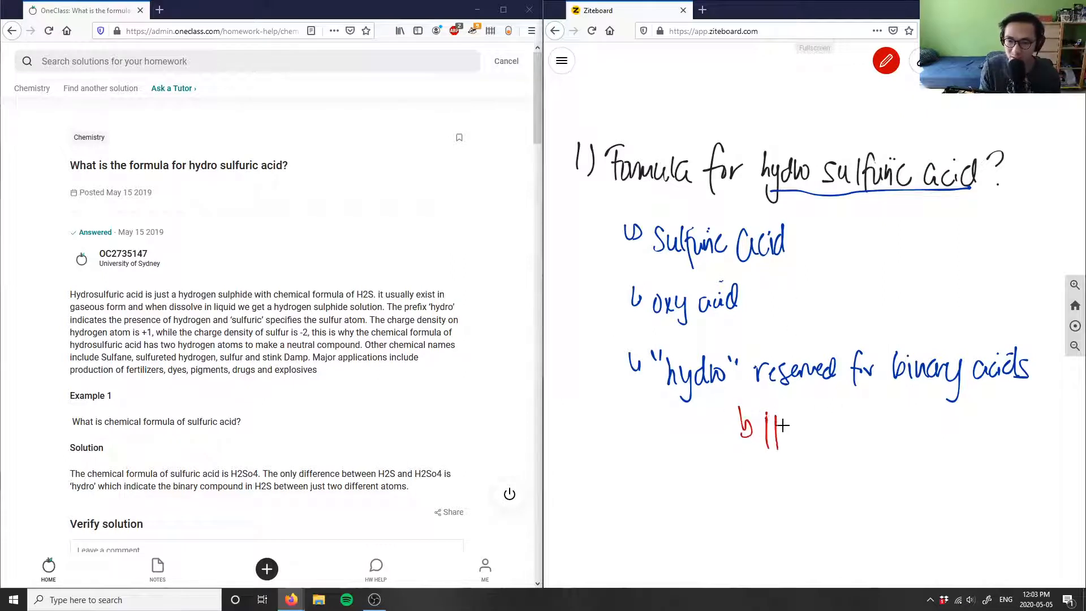
drag(762, 426, 806, 426)
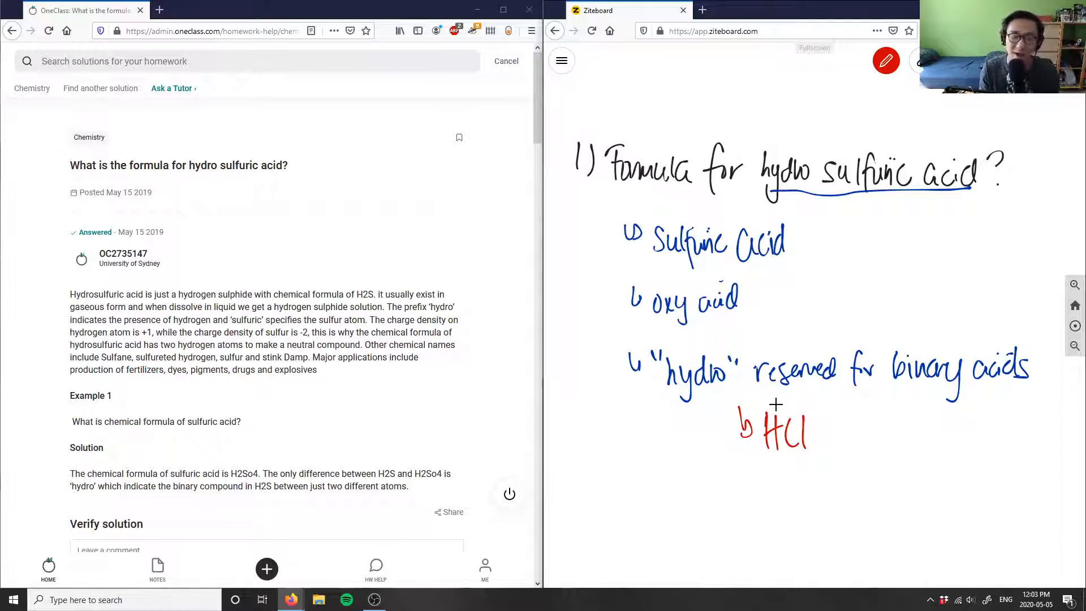
mouse_move(831, 434)
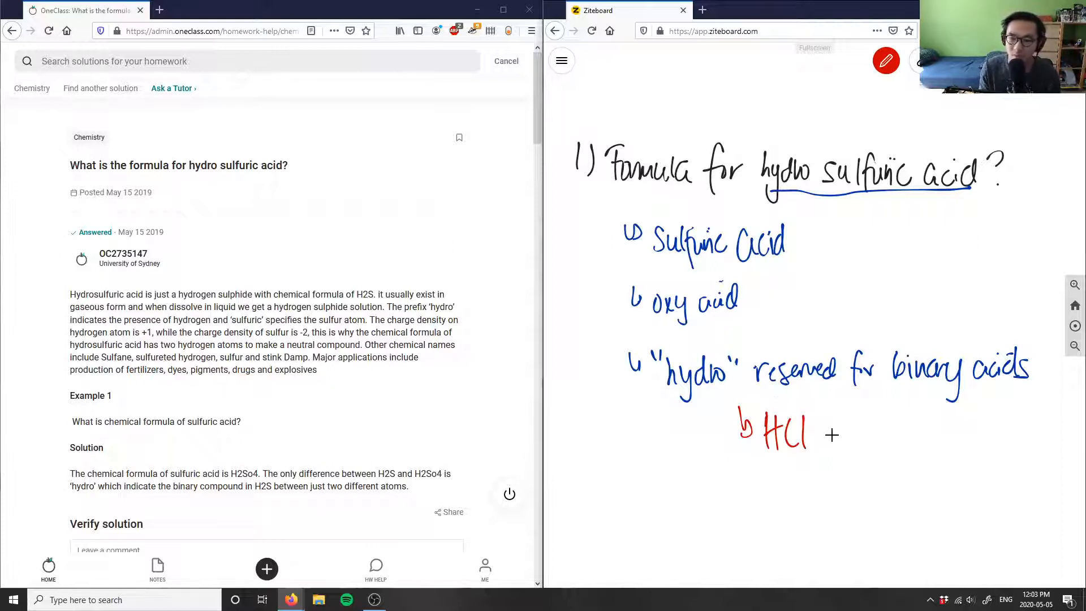
drag(810, 436, 862, 437)
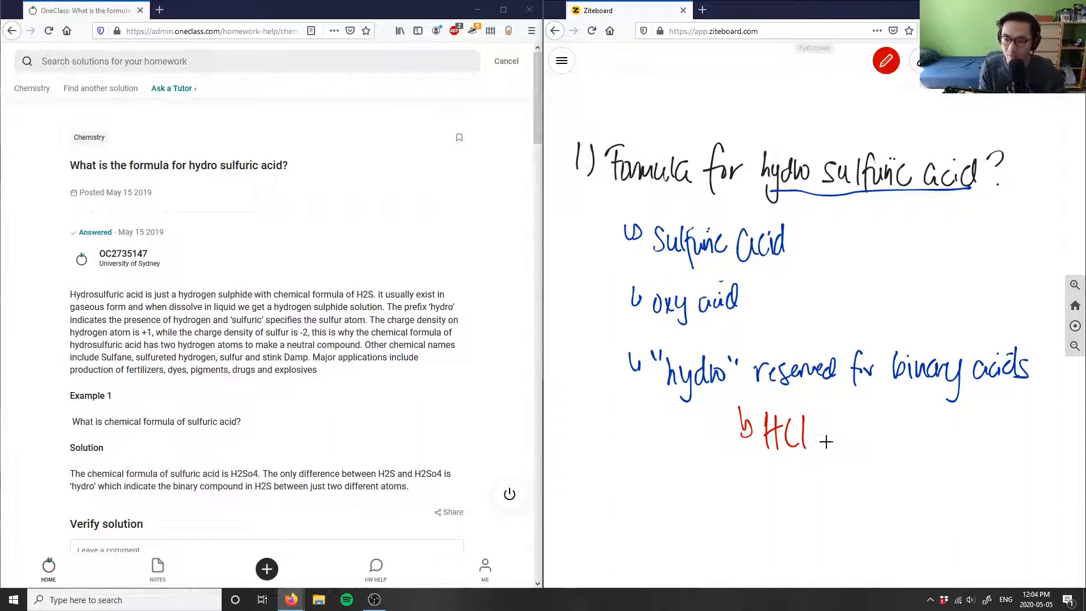
drag(822, 444, 852, 461)
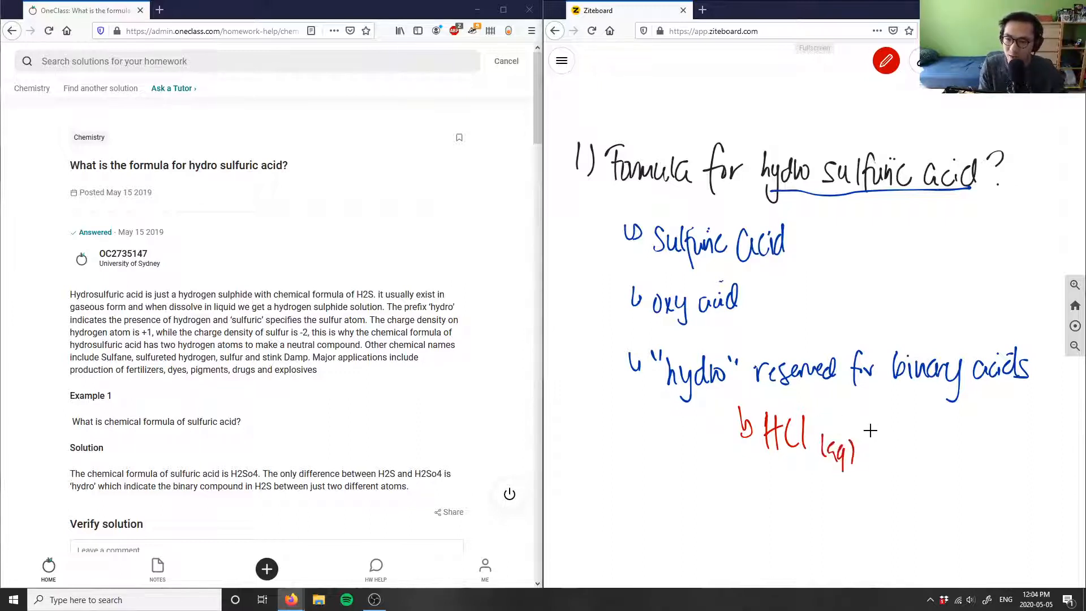
drag(866, 447, 908, 447)
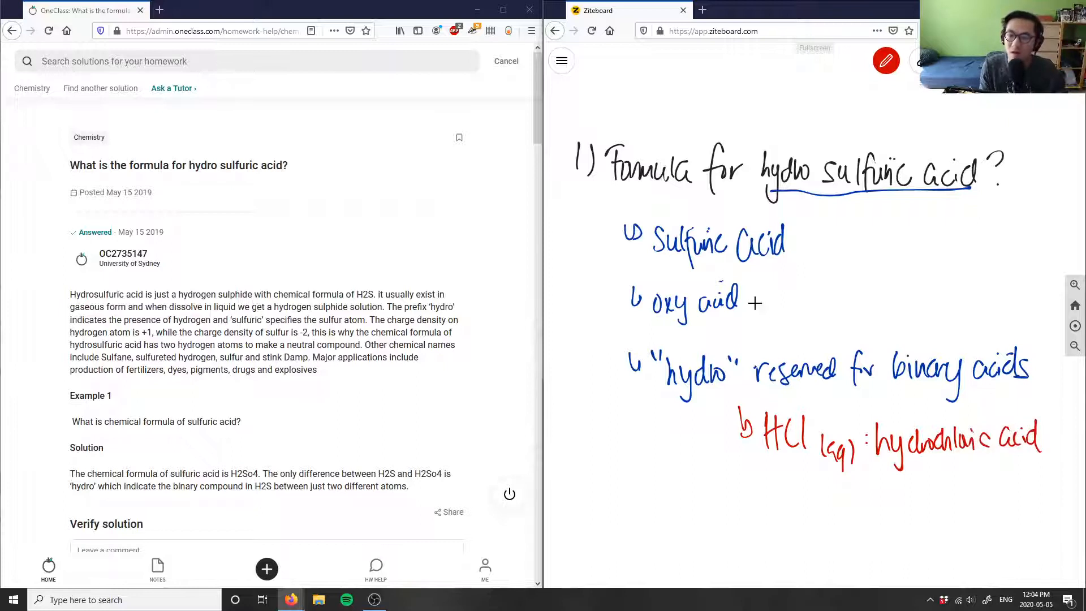
Add 'H3PO4: phosphoric acid' as an oxy acid example and cross out 'hydro' in the question
drag(728, 323, 731, 346)
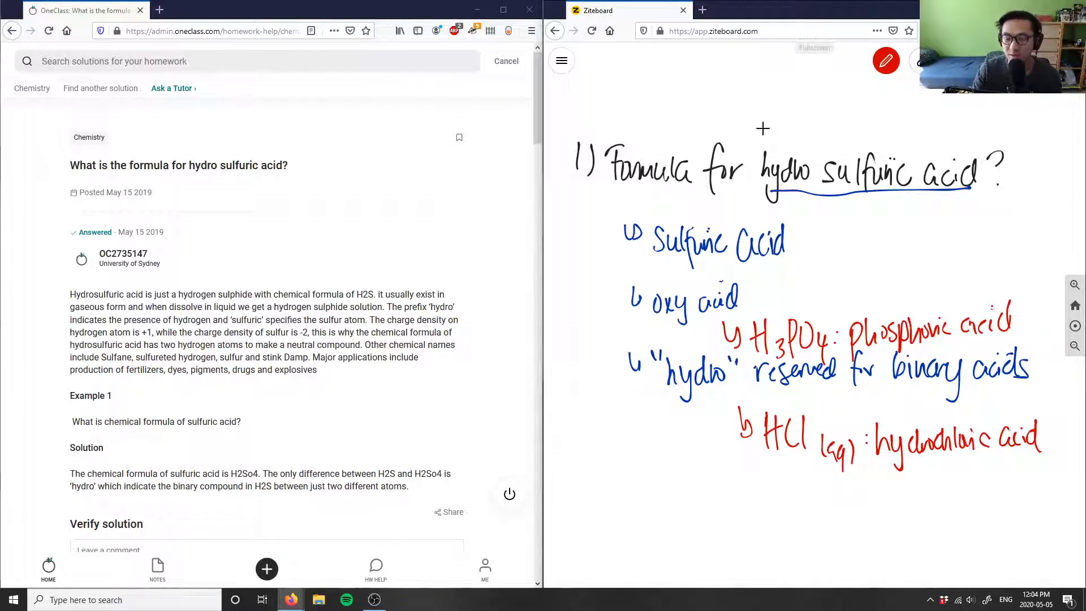
drag(761, 128, 810, 205)
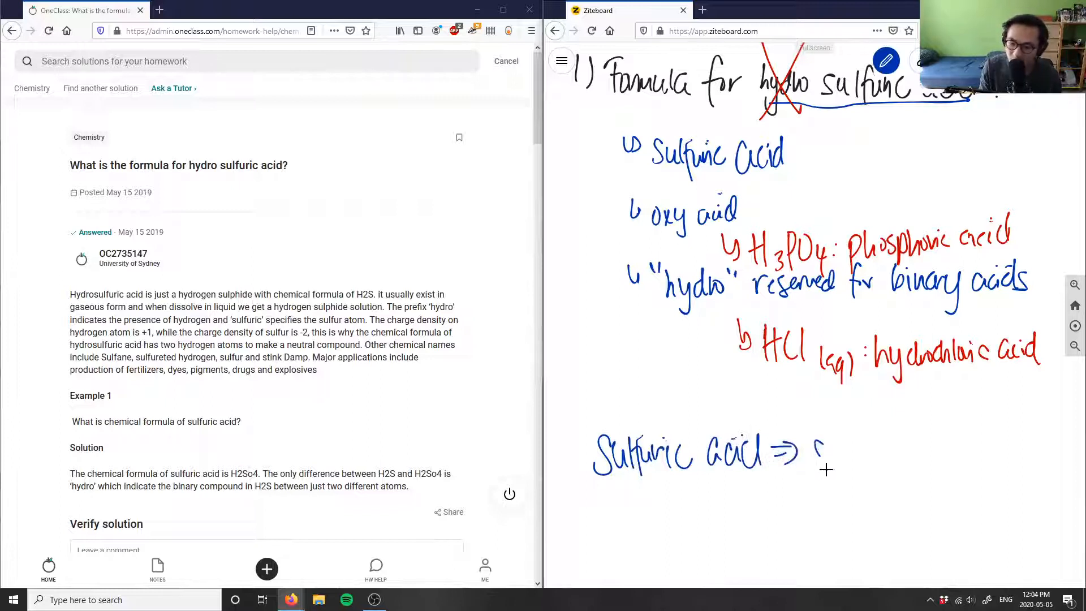
Write 'Sulfate' after the arrow, with 'hydrogens +' and 'SO4 2-' beneath it
drag(817, 454, 880, 453)
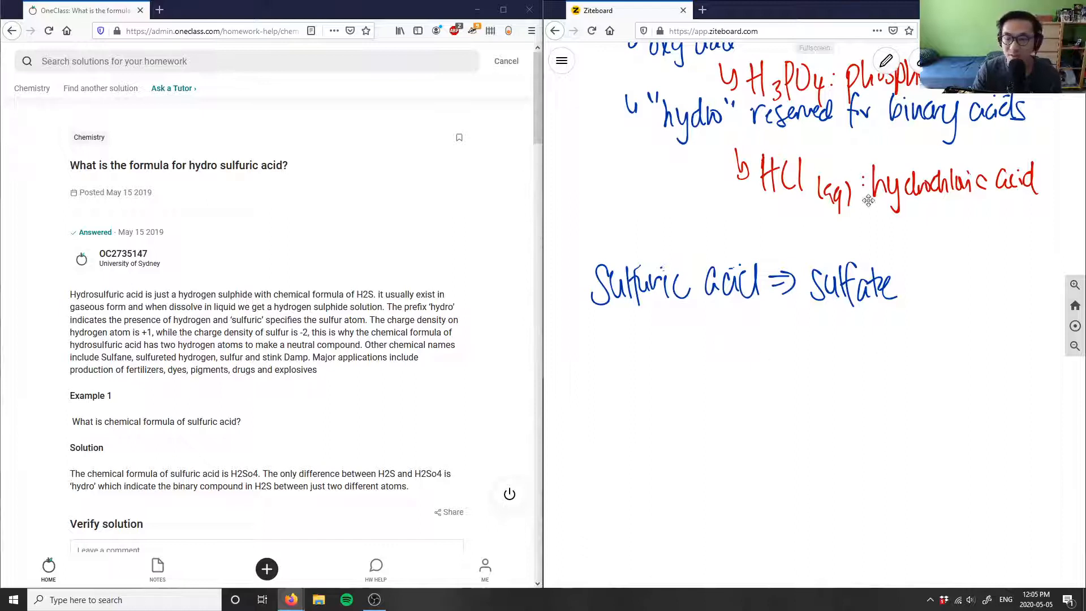
click(887, 61)
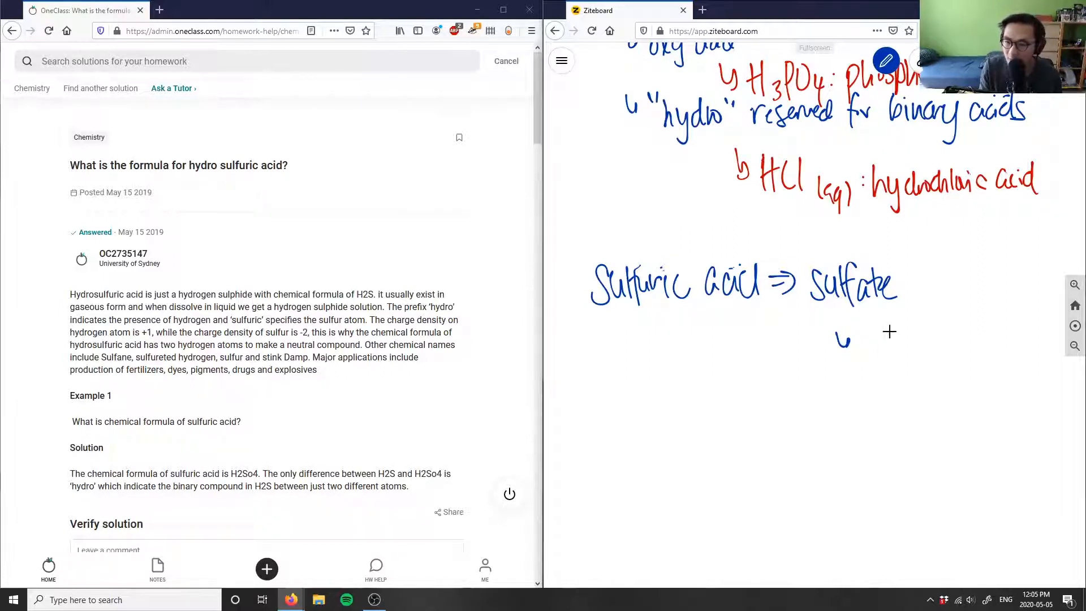
drag(866, 339, 936, 340)
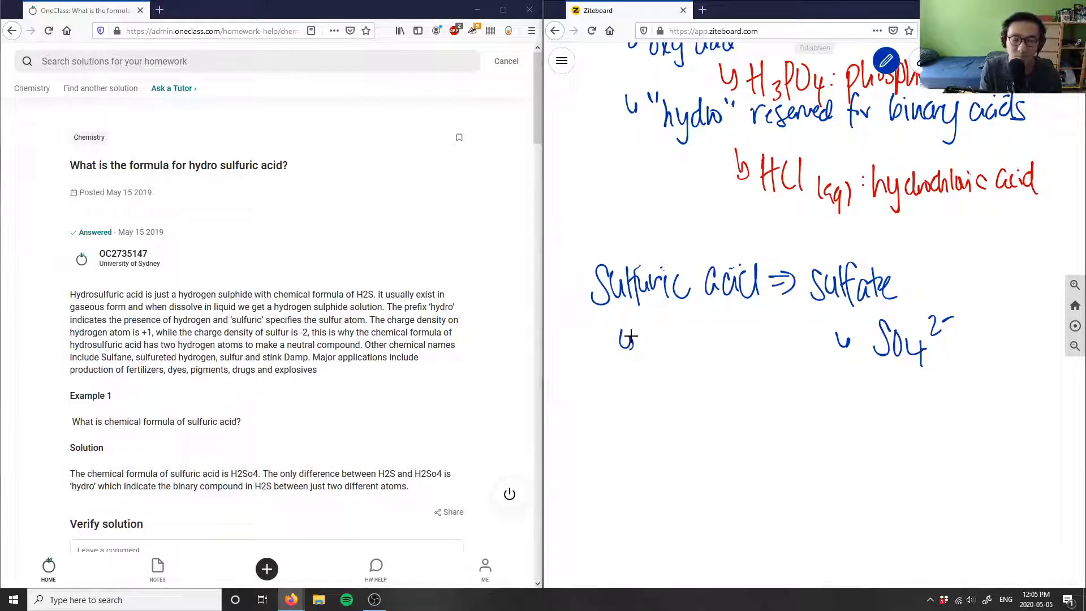
drag(643, 346, 657, 357)
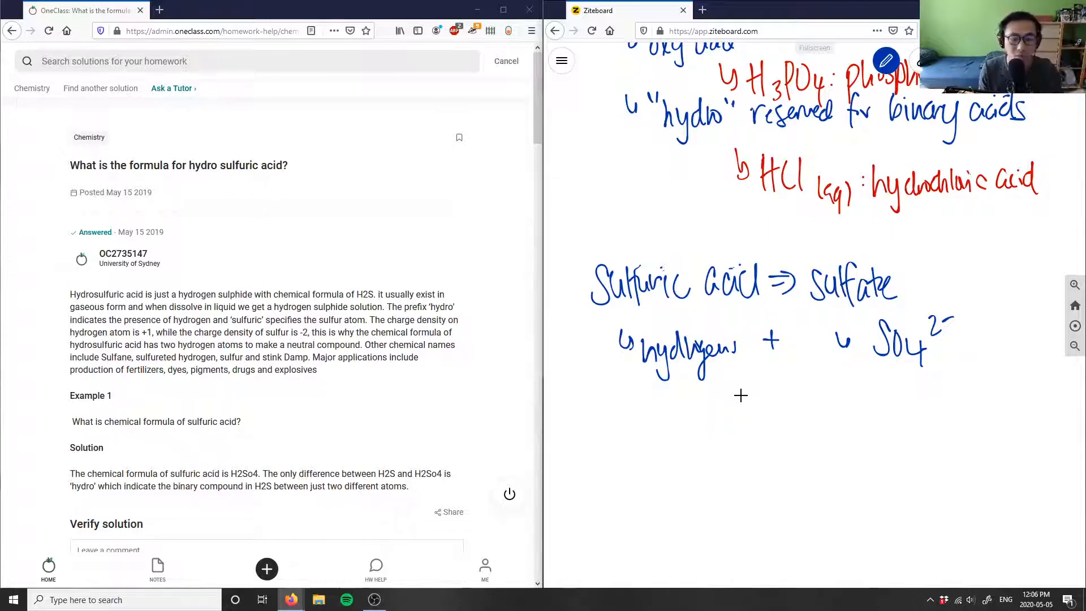
mouse_move(748, 400)
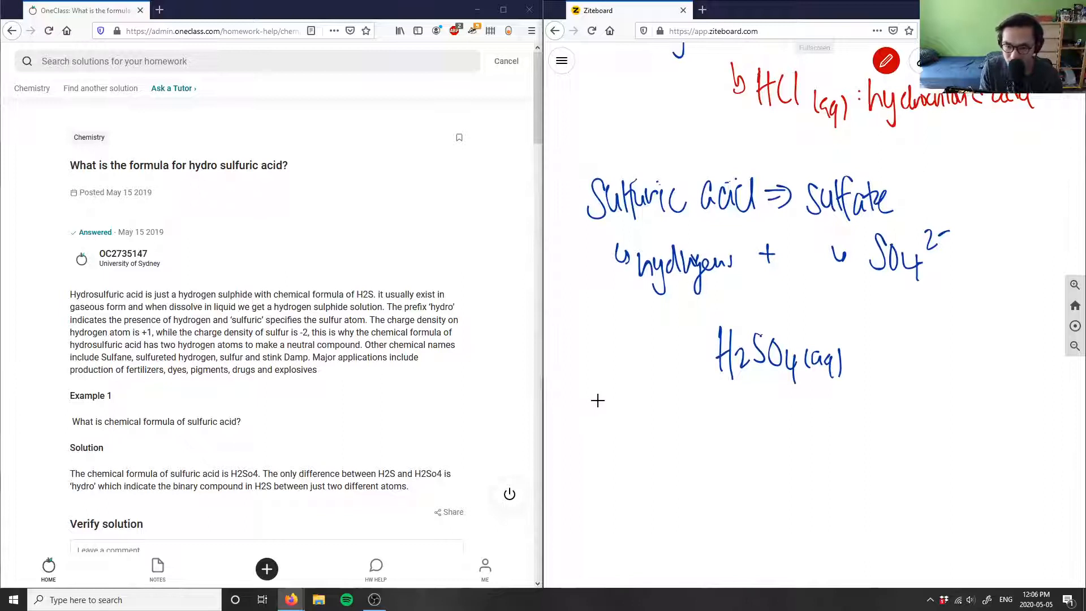
mouse_move(607, 437)
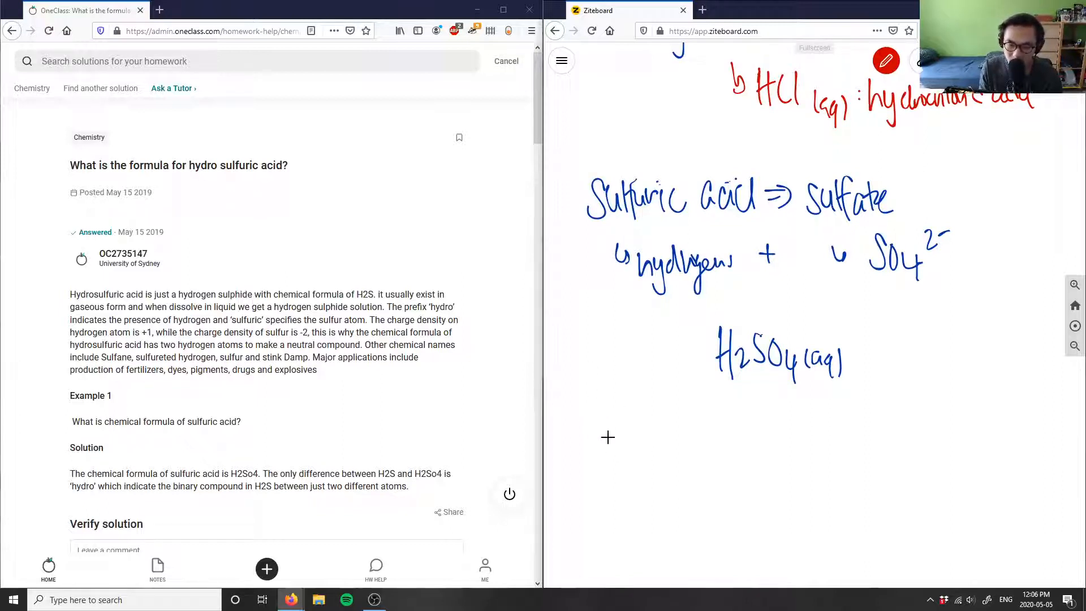
mouse_move(671, 403)
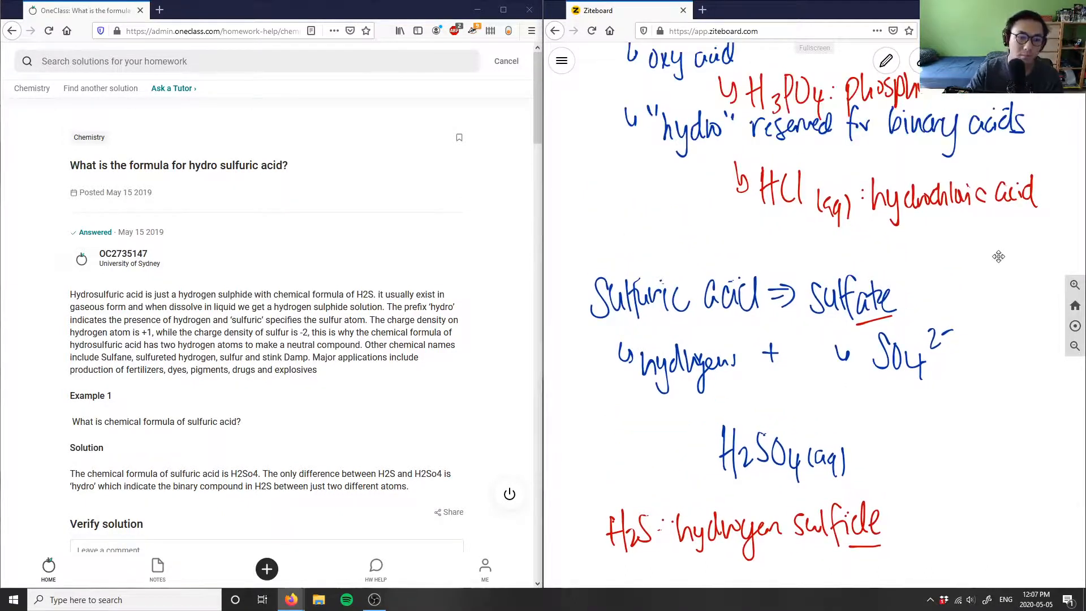
Scroll down the whiteboard below the circled H2SO4 (aq) and crossed-out H2S
scroll(down, 3)
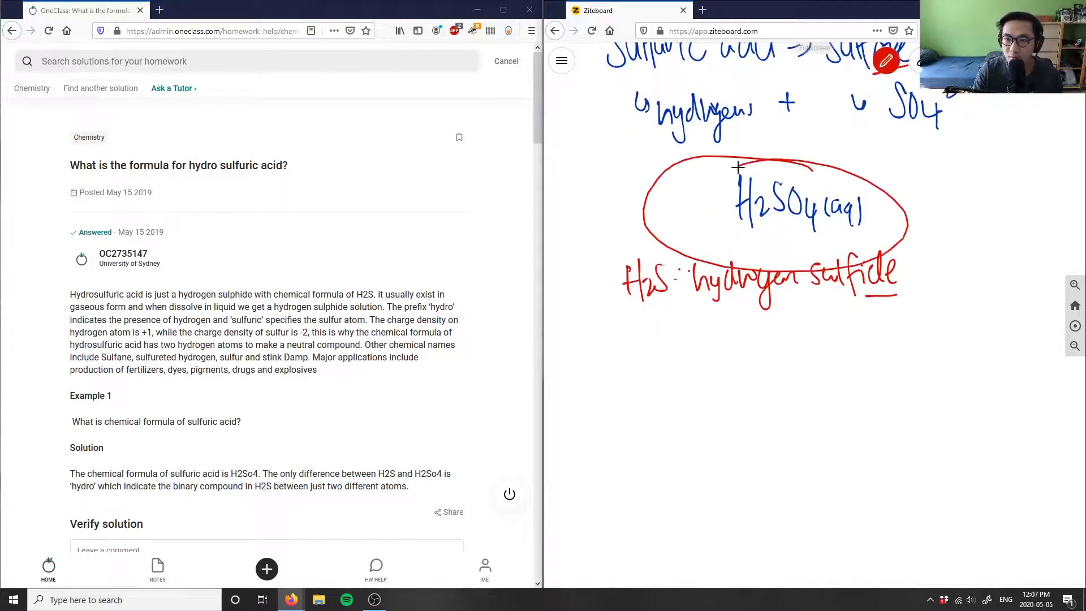
scroll(down, 3)
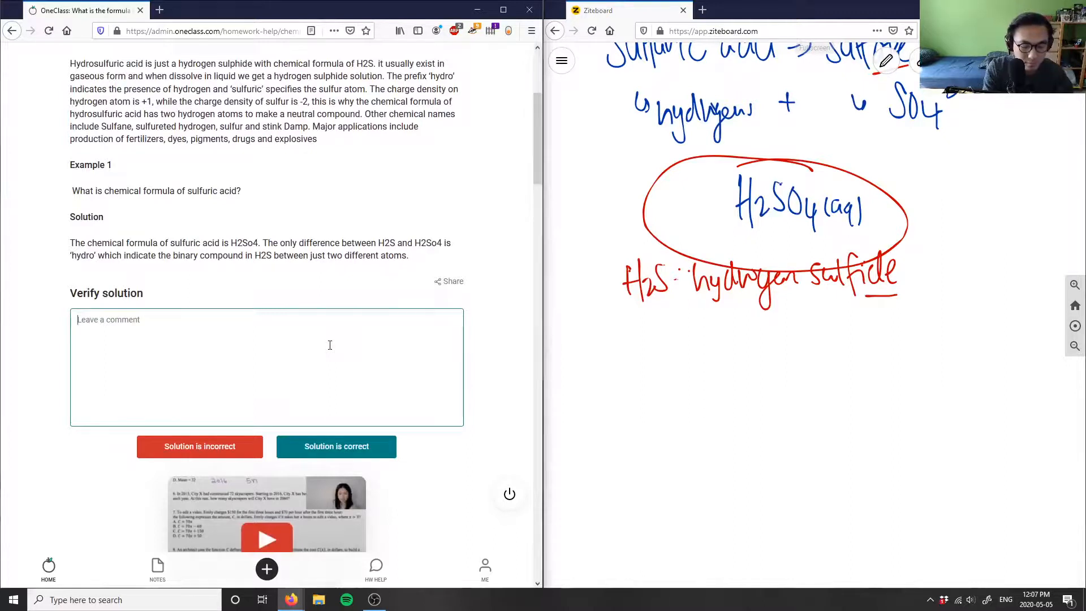
Begin typing a verification comment in the OneClass 'Leave a comment' box
text(s)
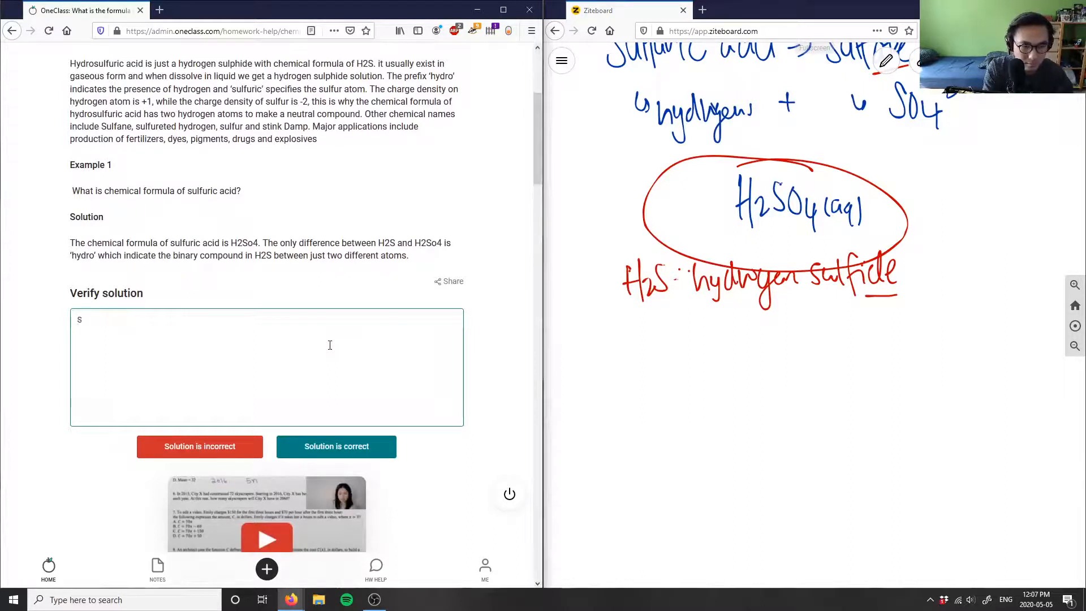
text(G)
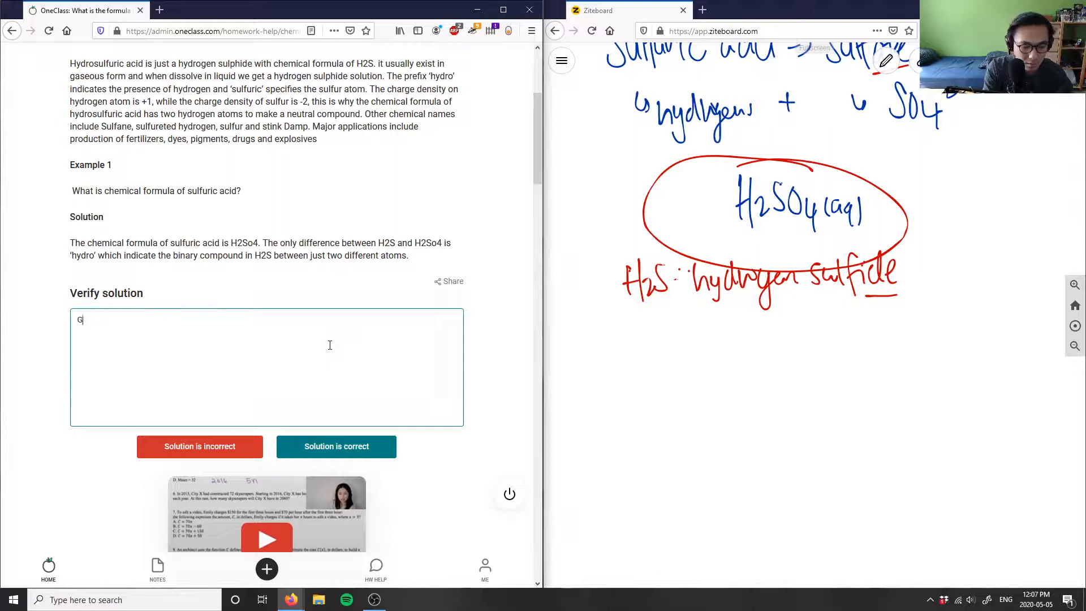